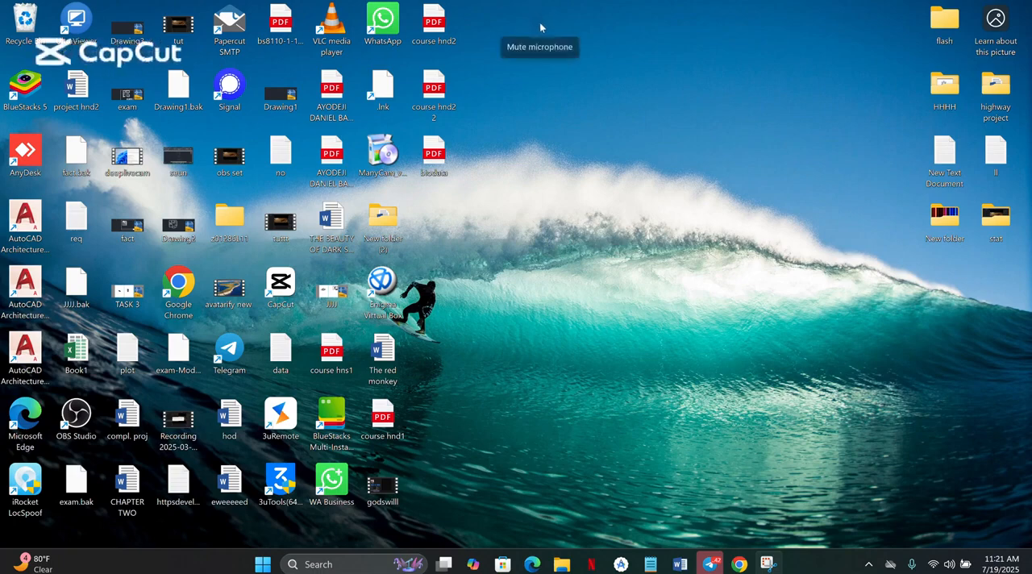
{"action": "mouse_move", "coordinate": [606, 59]}
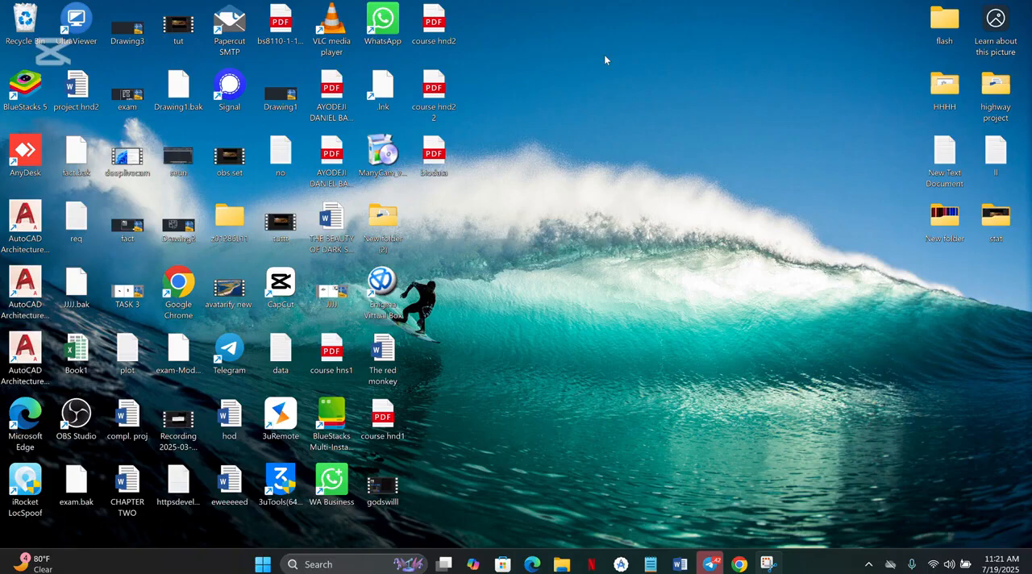
{"action": "mouse_move", "coordinate": [813, 170]}
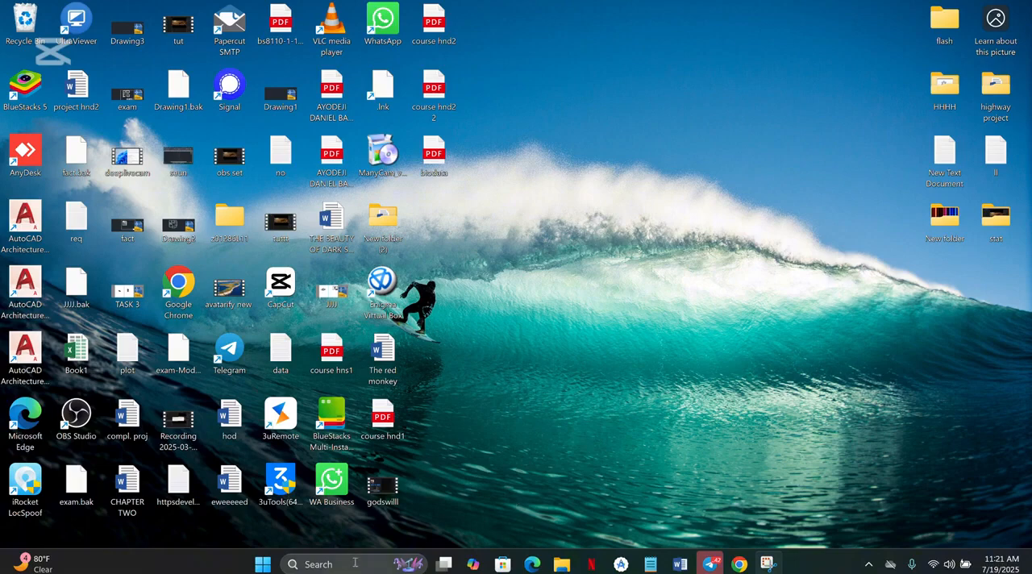
{"action": "mouse_move", "coordinate": [471, 506]}
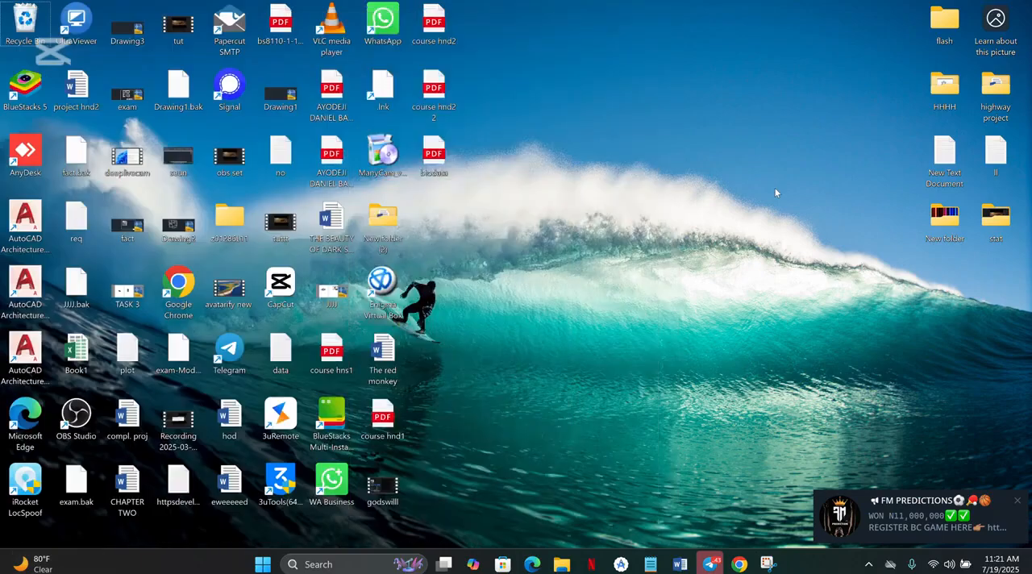
- Browse File Explorer from the C drive through Users to the Best user folder
{"action": "left_click", "coordinate": [443, 563]}
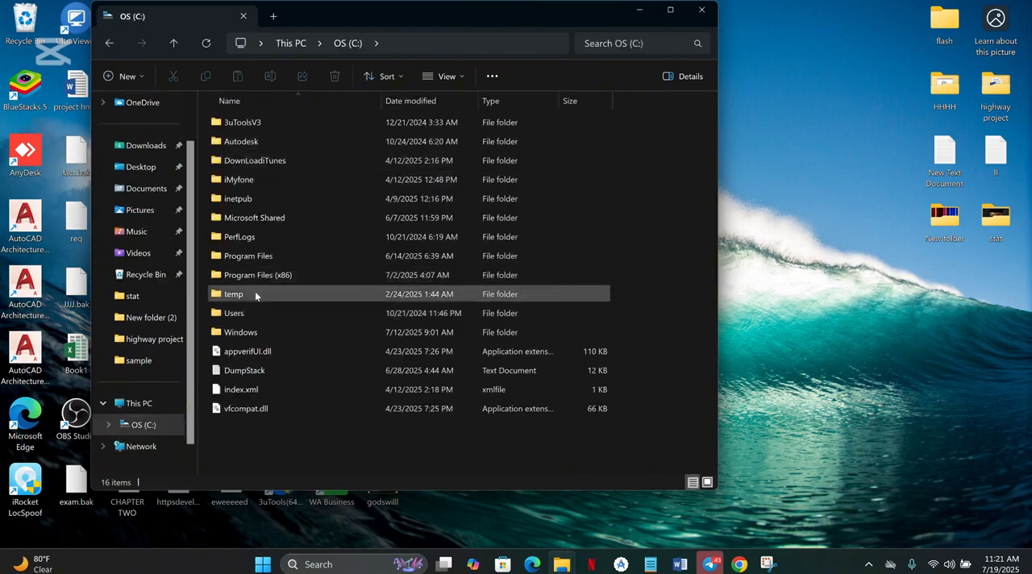
{"action": "mouse_move", "coordinate": [233, 293]}
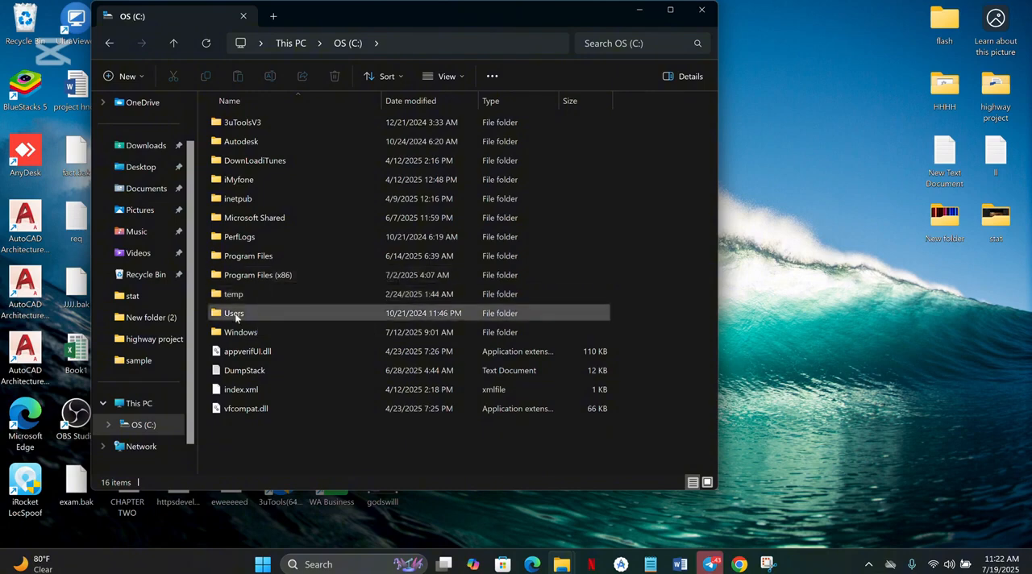
{"action": "double_click", "coordinate": [233, 313]}
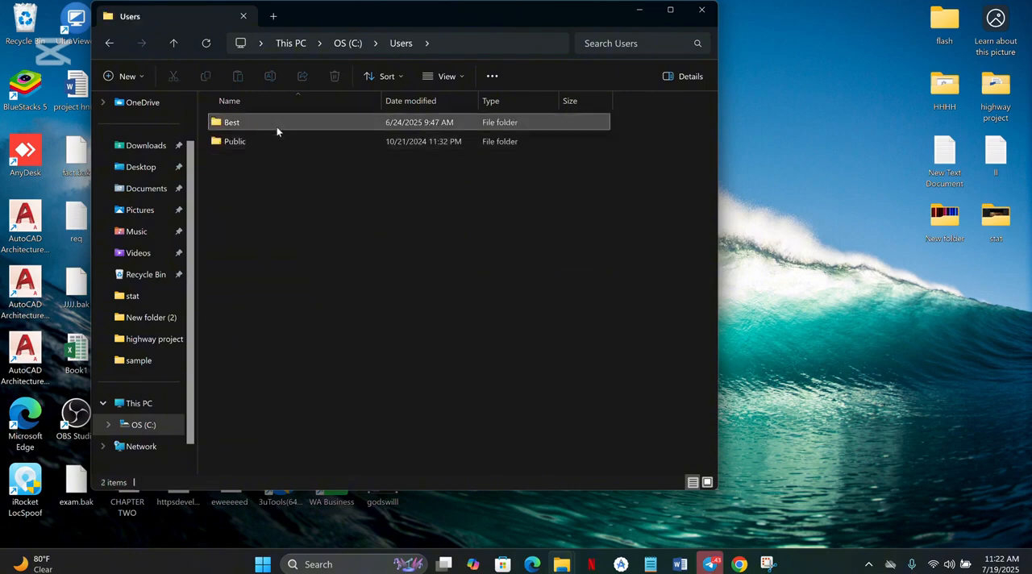
{"action": "double_click", "coordinate": [231, 122]}
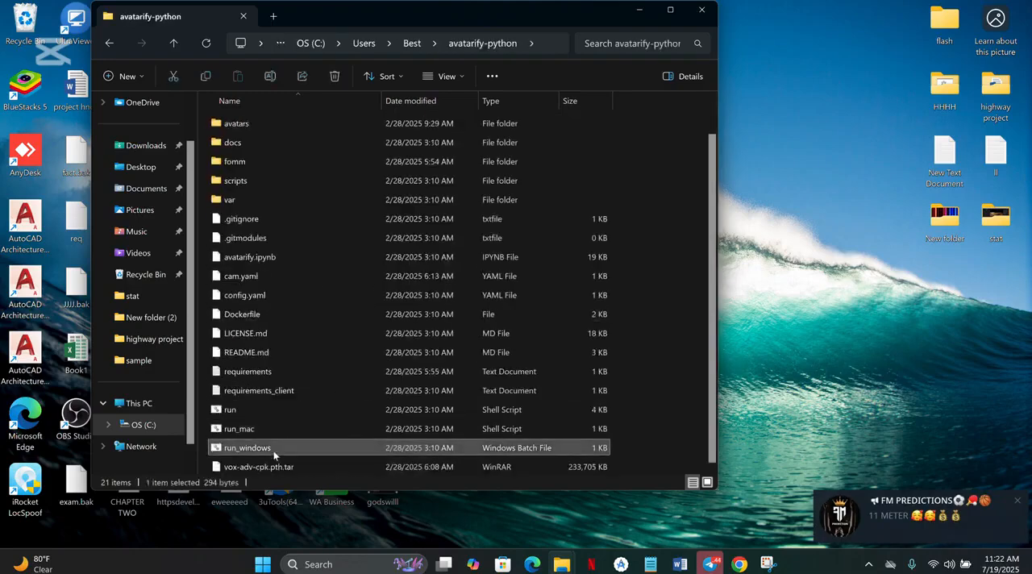
- Launch Avatarify by running the run_windows batch file
{"action": "double_click", "coordinate": [247, 447]}
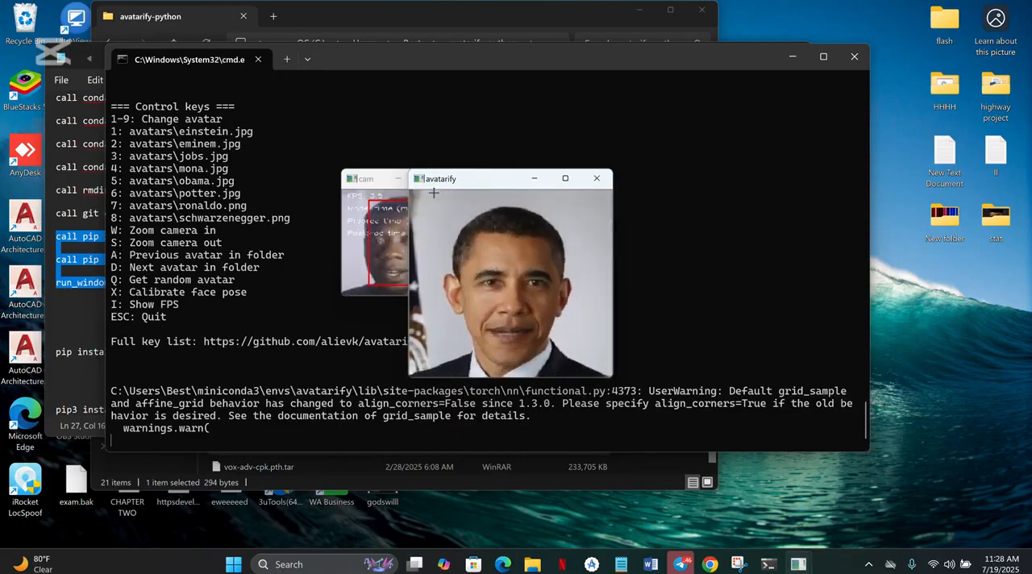
{"action": "mouse_move", "coordinate": [530, 137]}
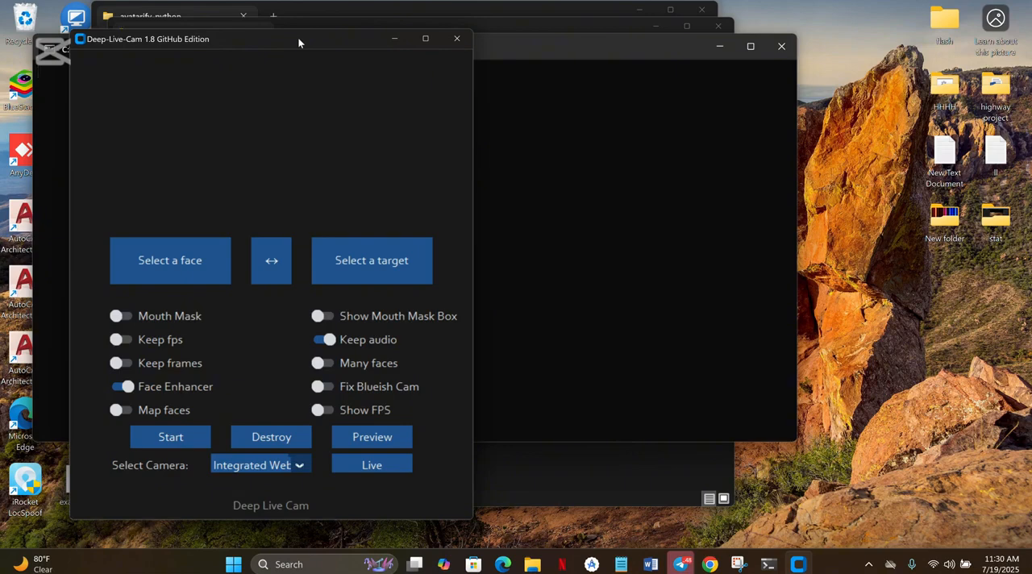
{"action": "mouse_move", "coordinate": [166, 229]}
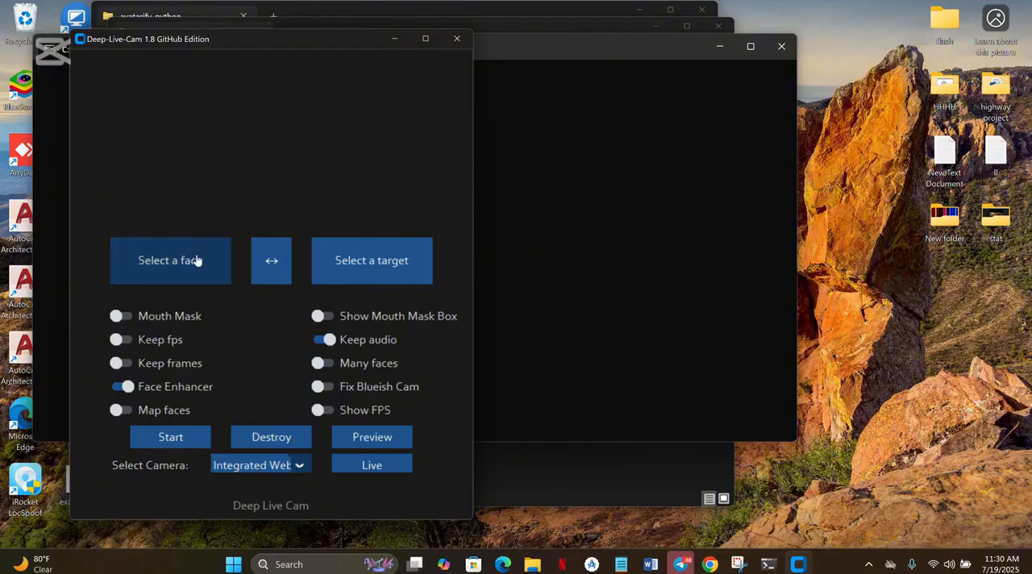
- Load the woman's sample photo as the source face and start Live mode
{"action": "left_click", "coordinate": [170, 260]}
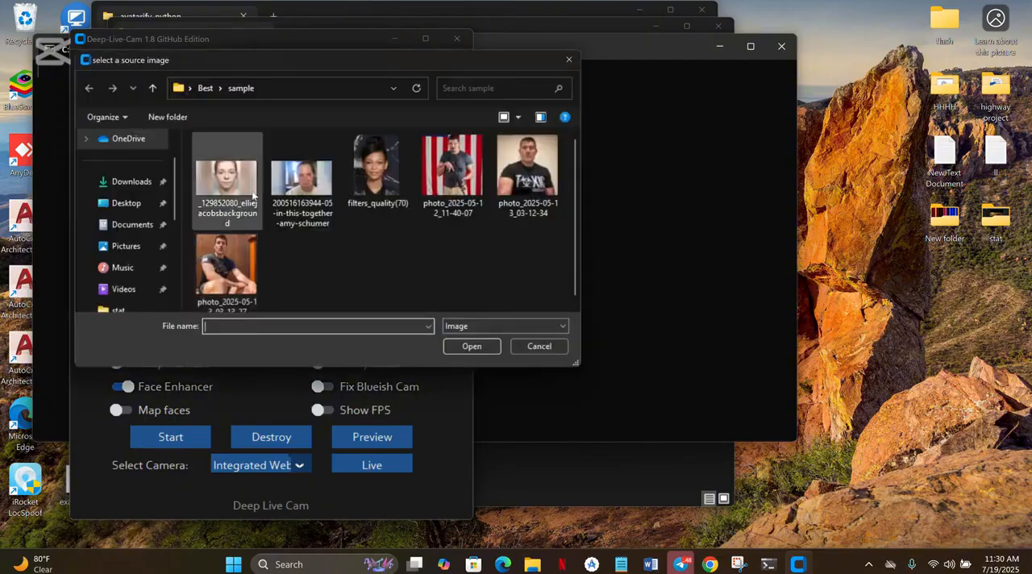
{"action": "left_click", "coordinate": [453, 169]}
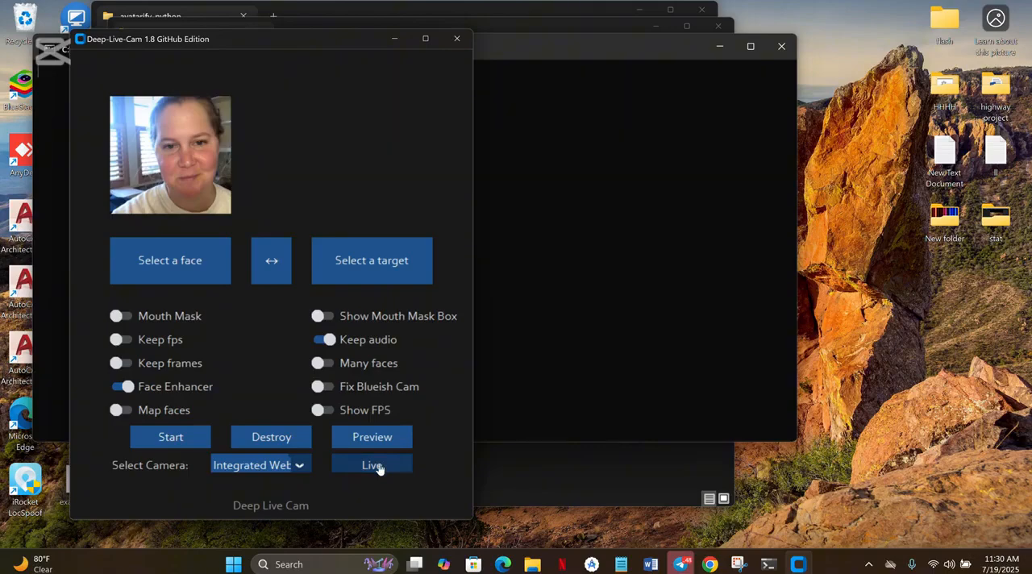
{"action": "left_click", "coordinate": [371, 466]}
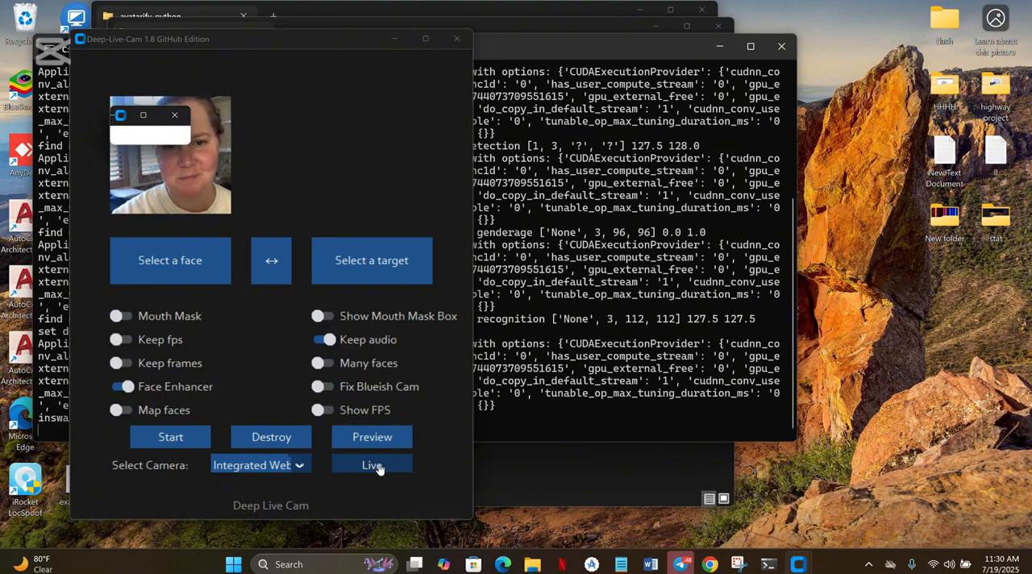
- Click the Live button again in Deep-Live-Cam
{"action": "left_click", "coordinate": [372, 466]}
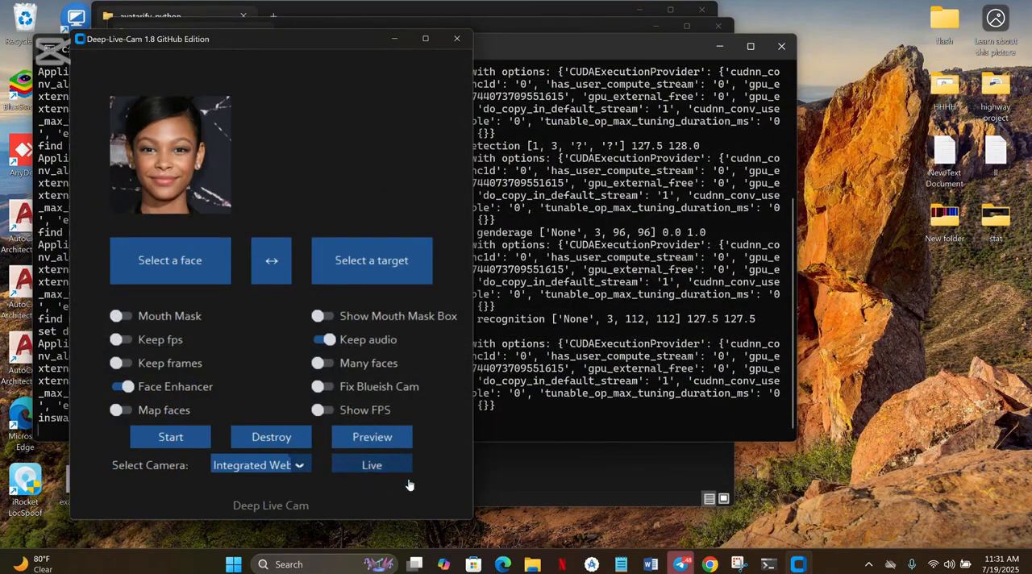
{"action": "left_click", "coordinate": [371, 437]}
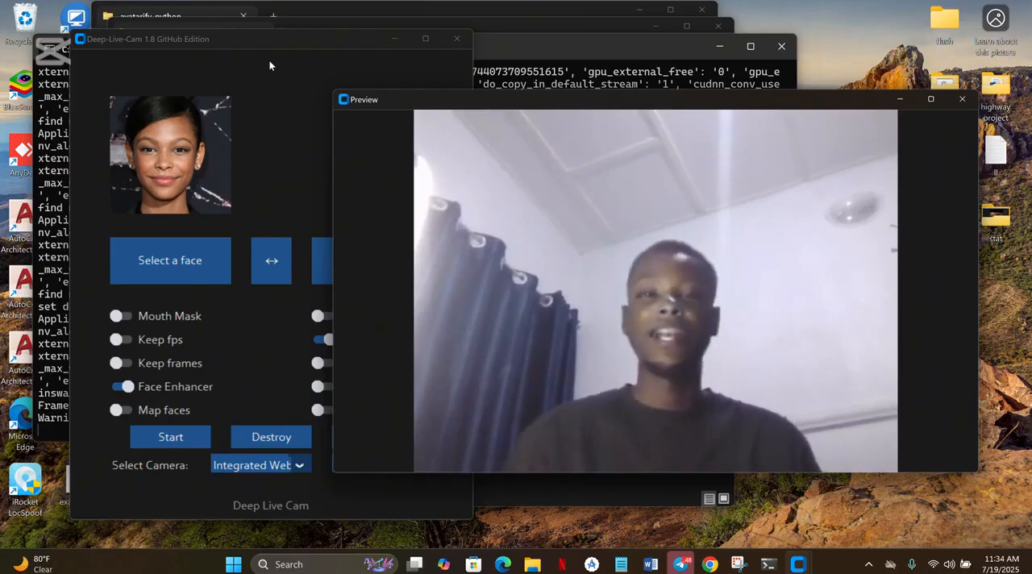
{"action": "mouse_move", "coordinate": [343, 129]}
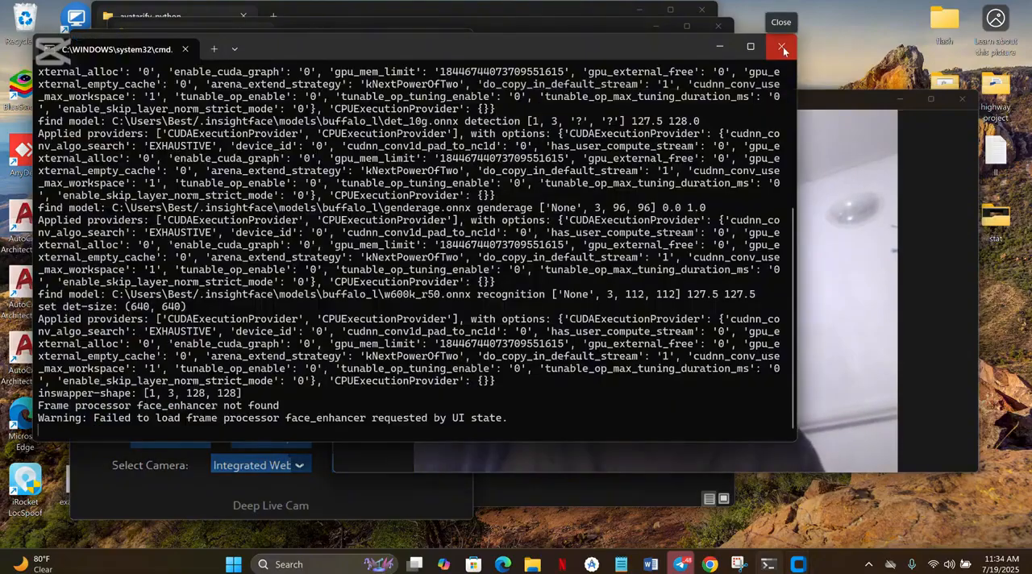
- Apply the first grid thumbnail, the short-haired woman, to the live webcam face
{"action": "left_click", "coordinate": [783, 47]}
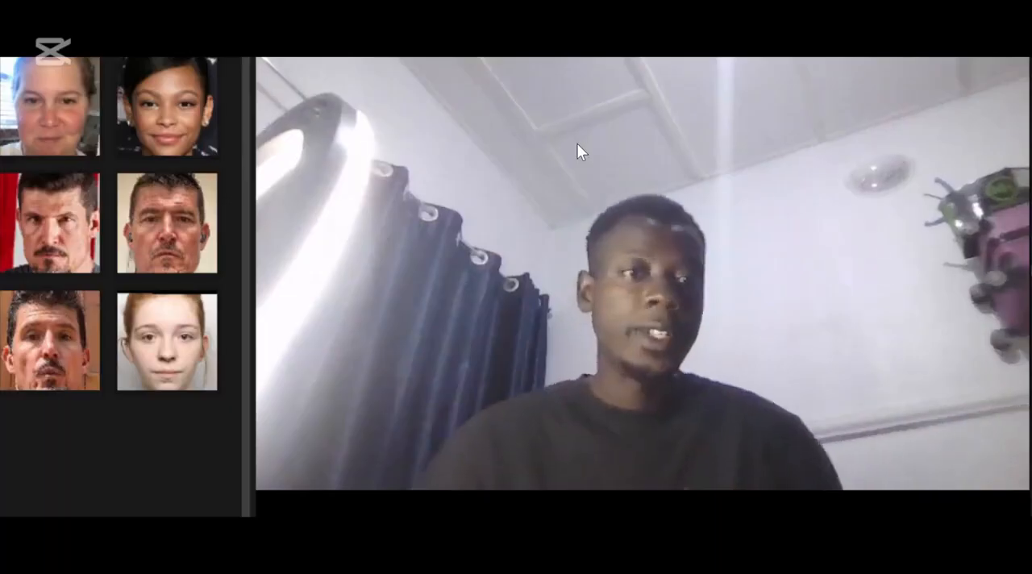
{"action": "mouse_move", "coordinate": [546, 248]}
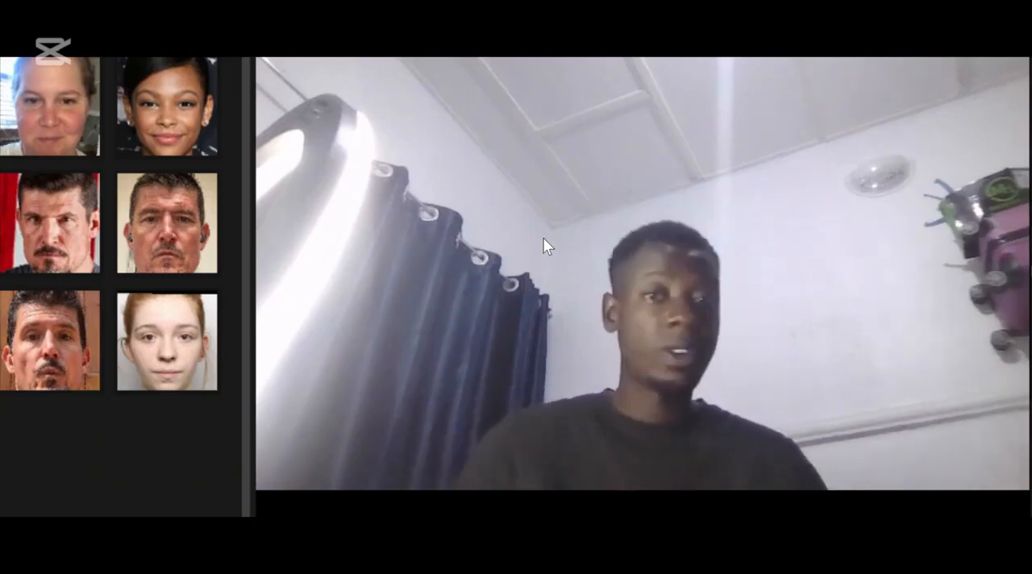
{"action": "mouse_move", "coordinate": [512, 262]}
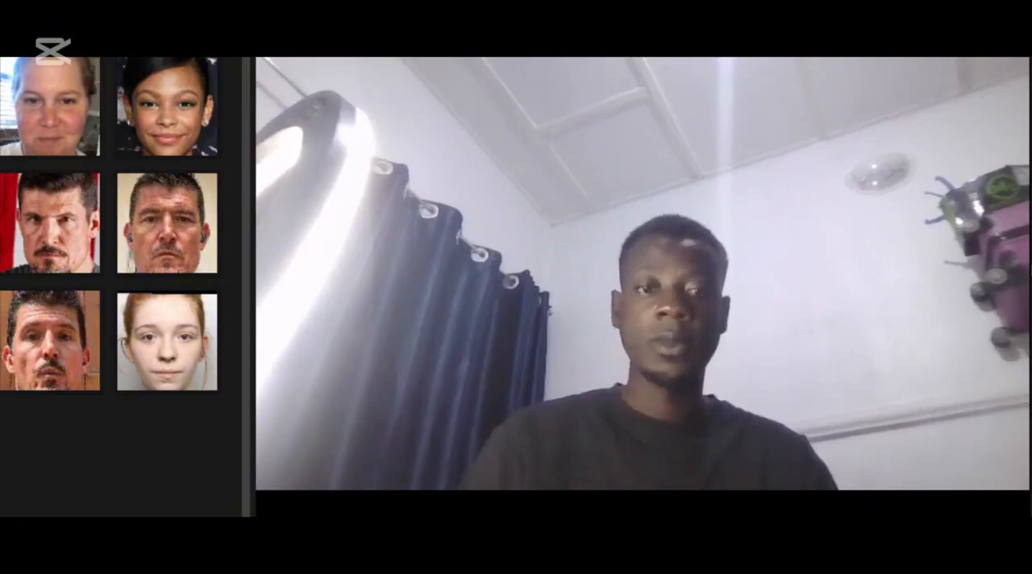
{"action": "left_click", "coordinate": [52, 109]}
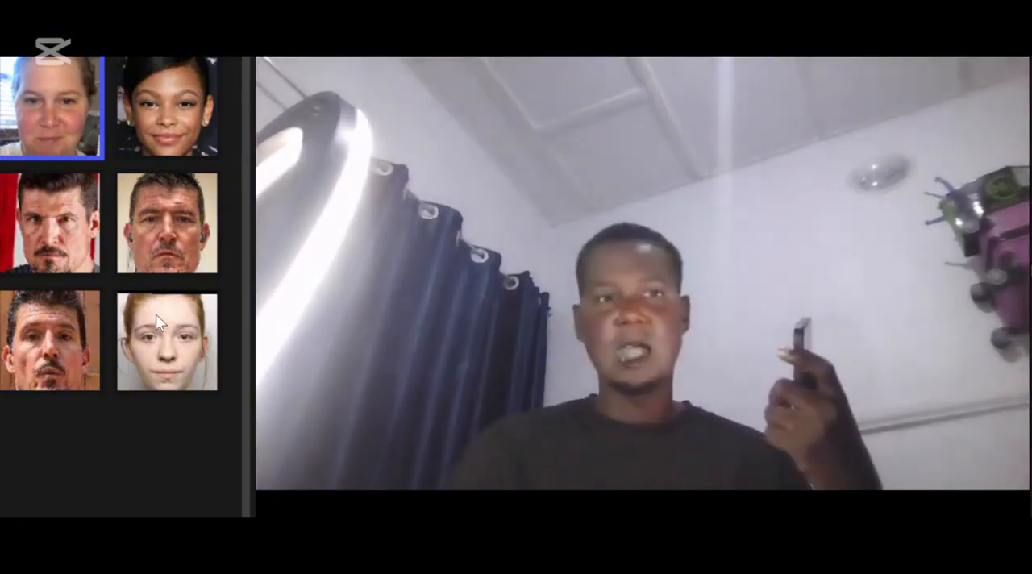
- Cycle through red-haired woman, moustached man, goateed man, short-haired woman, then smiling girl
{"action": "left_click", "coordinate": [166, 338]}
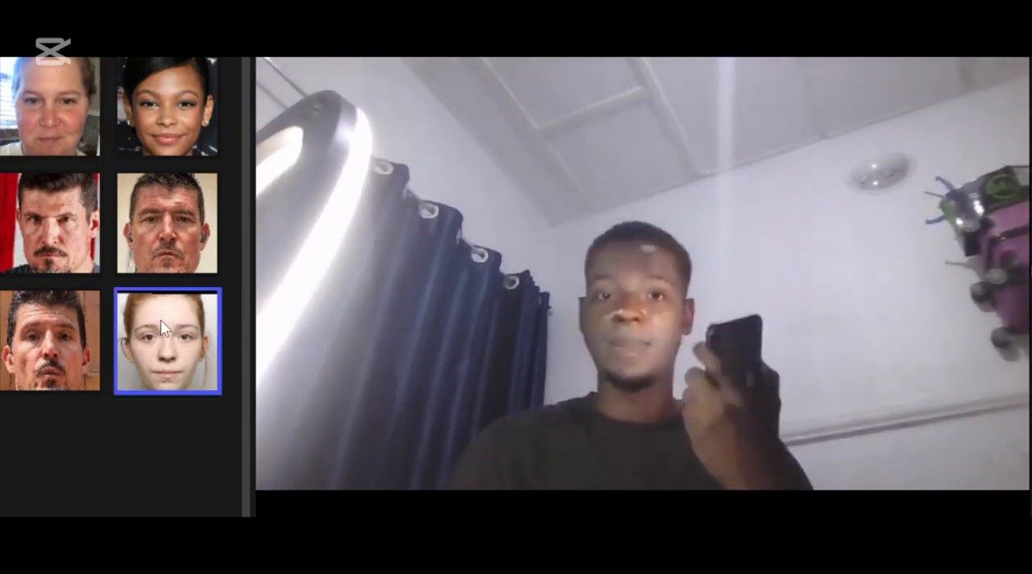
{"action": "left_click", "coordinate": [52, 338]}
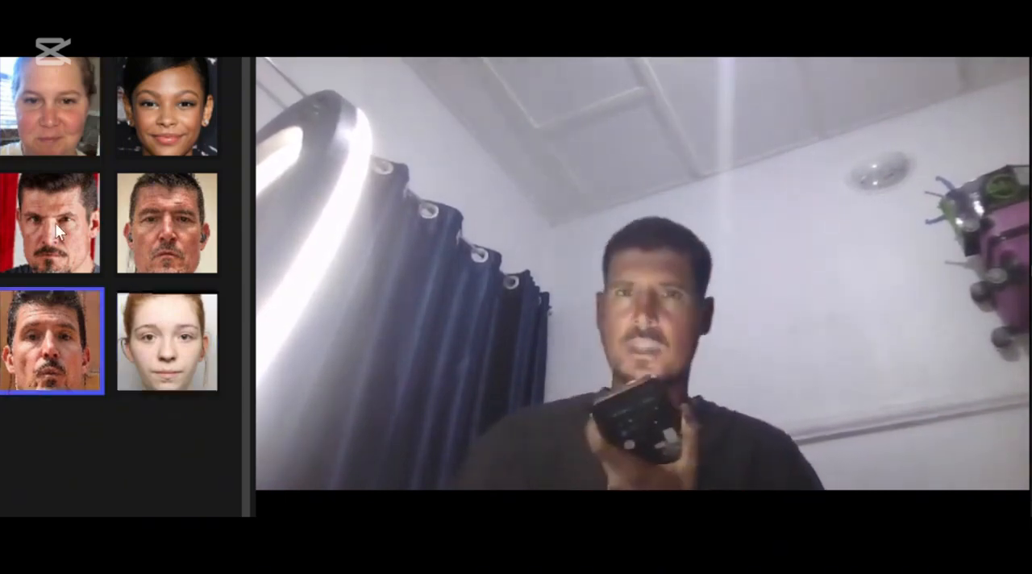
{"action": "left_click", "coordinate": [51, 220]}
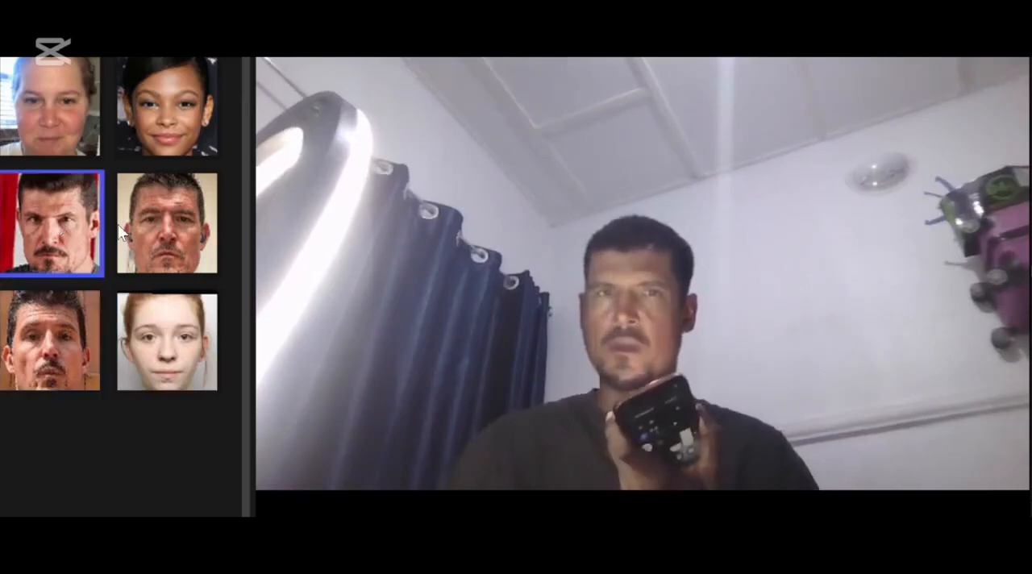
{"action": "left_click", "coordinate": [167, 104]}
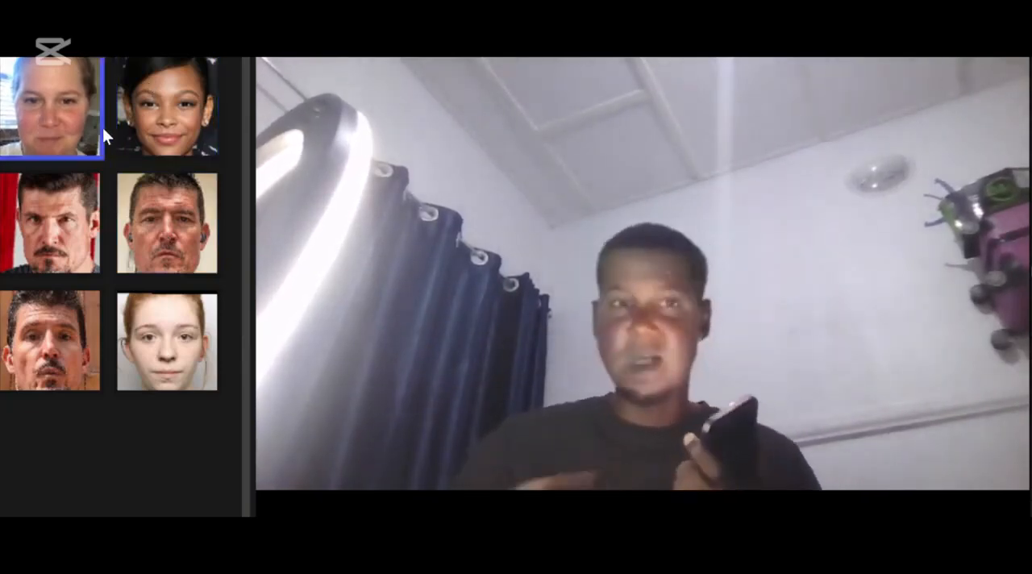
{"action": "left_click", "coordinate": [167, 109]}
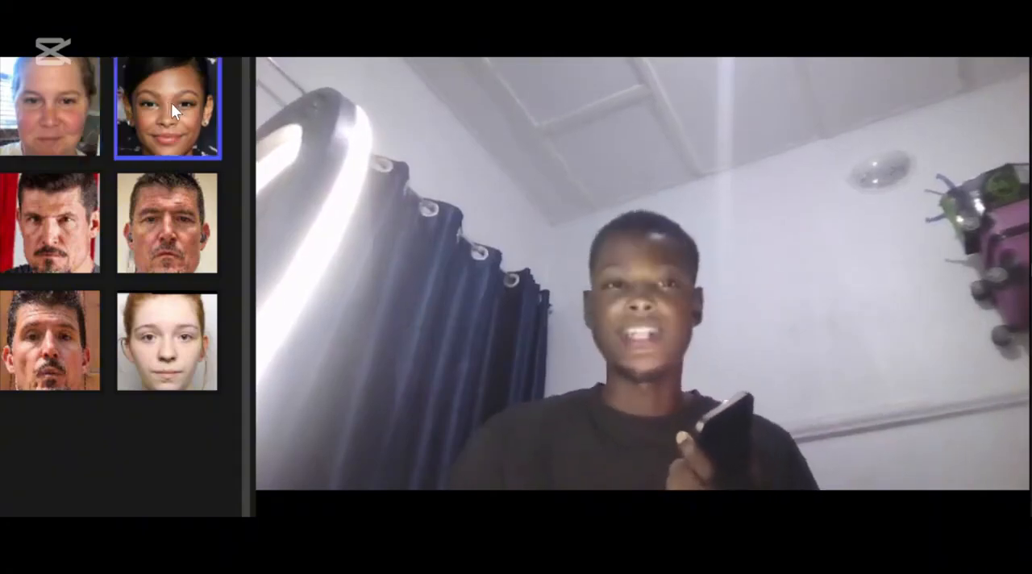
- Swap to the grey-stubbled man, the short-haired woman, then the goateed man
{"action": "left_click", "coordinate": [167, 220]}
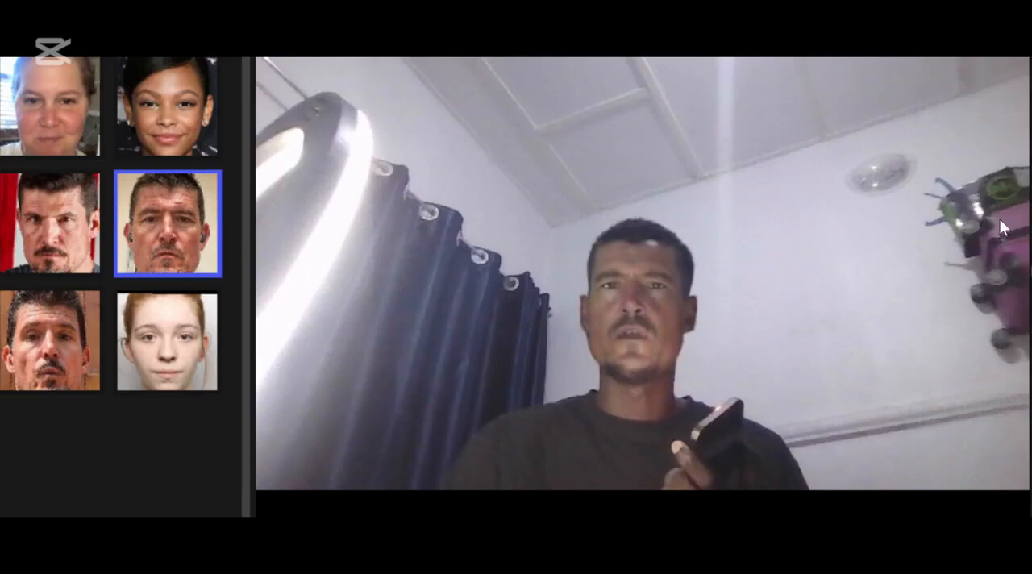
{"action": "mouse_move", "coordinate": [759, 318]}
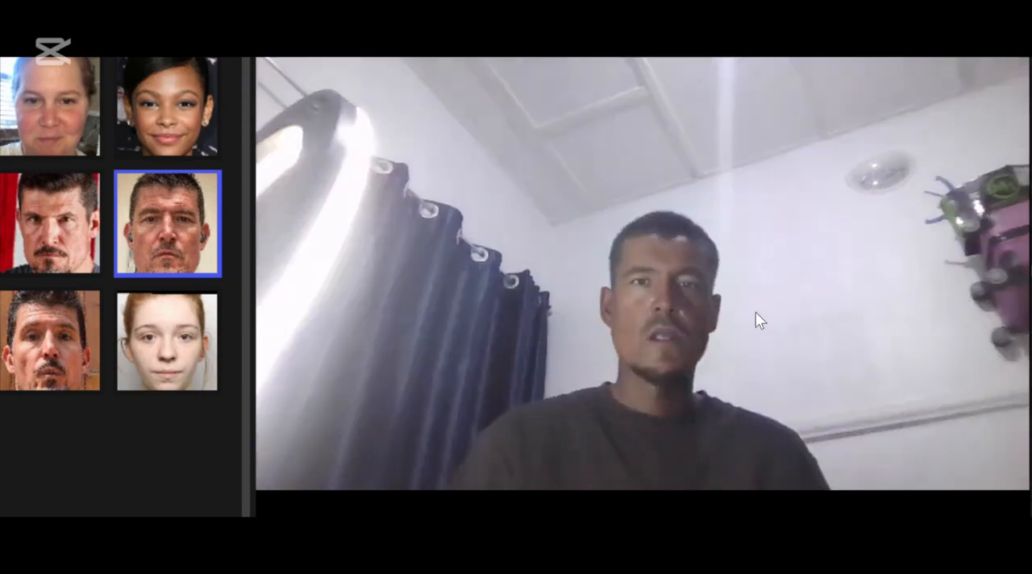
{"action": "mouse_move", "coordinate": [250, 361]}
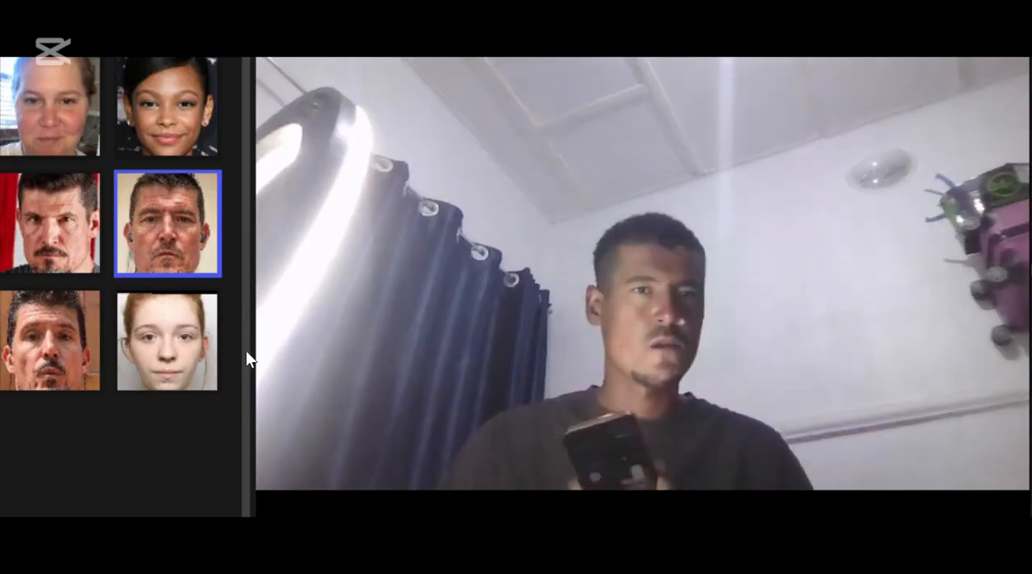
{"action": "left_click", "coordinate": [167, 339]}
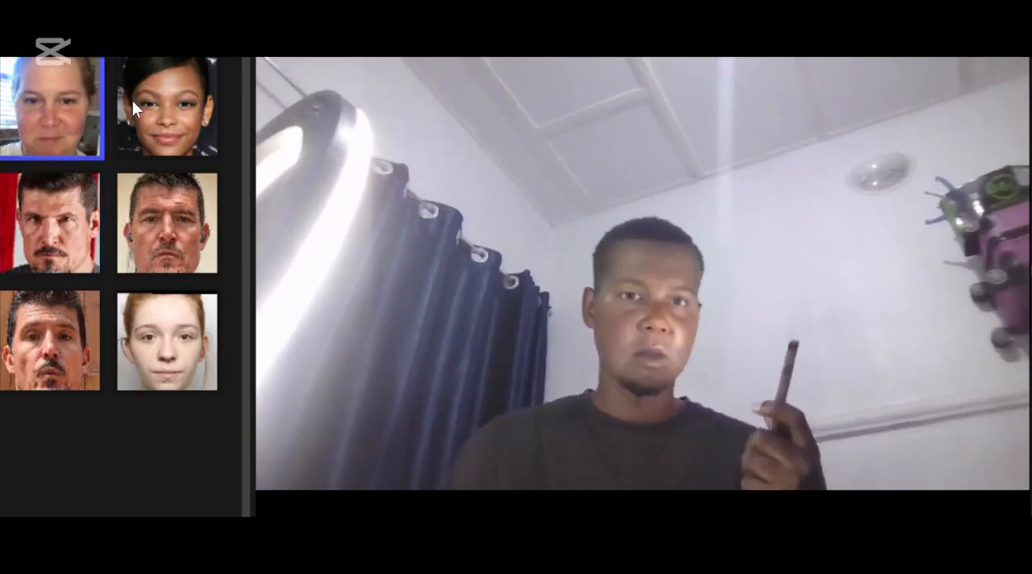
{"action": "left_click", "coordinate": [51, 221]}
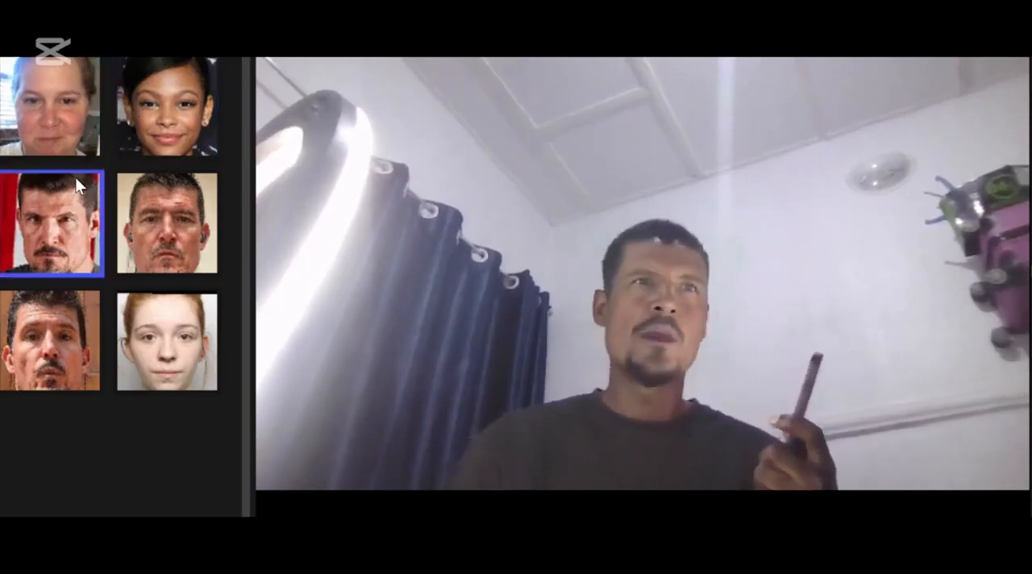